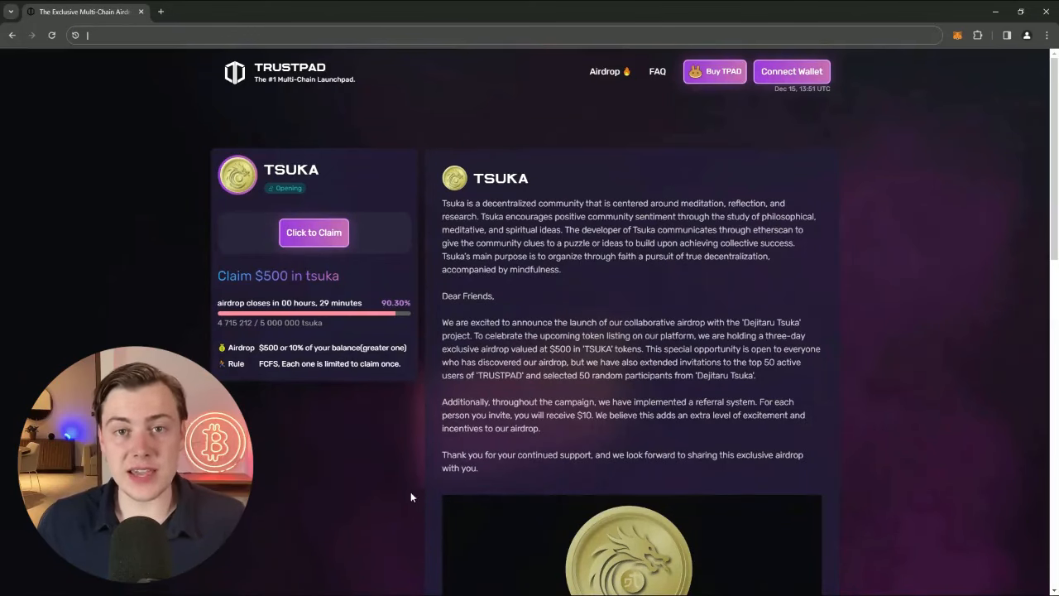
# Step: Scroll through the TrustPad airdrop page to review the TSUKA claim details
pyautogui.scroll(-3)
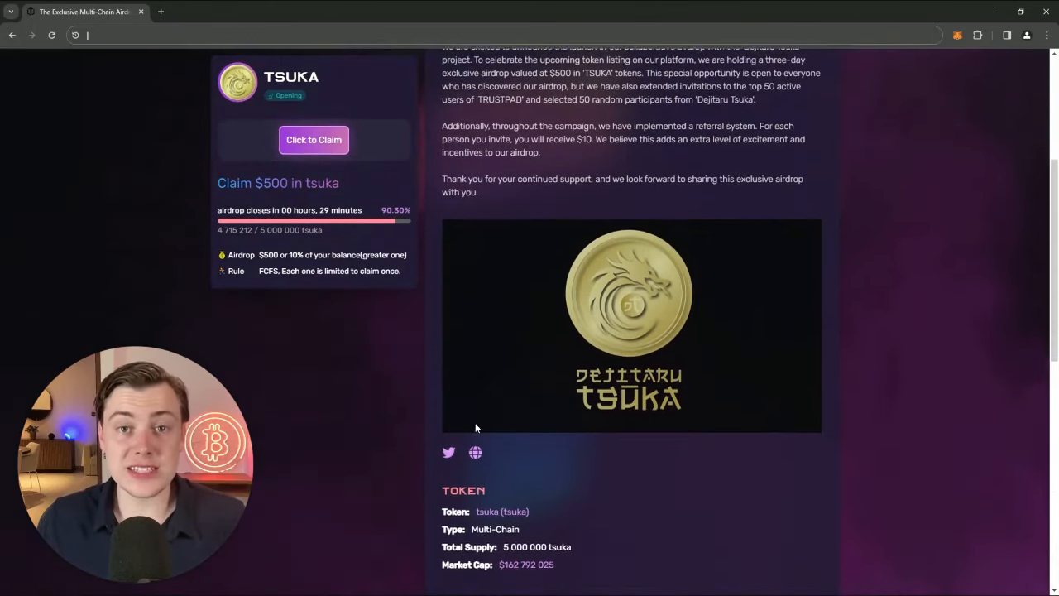
pyautogui.scroll(-3)
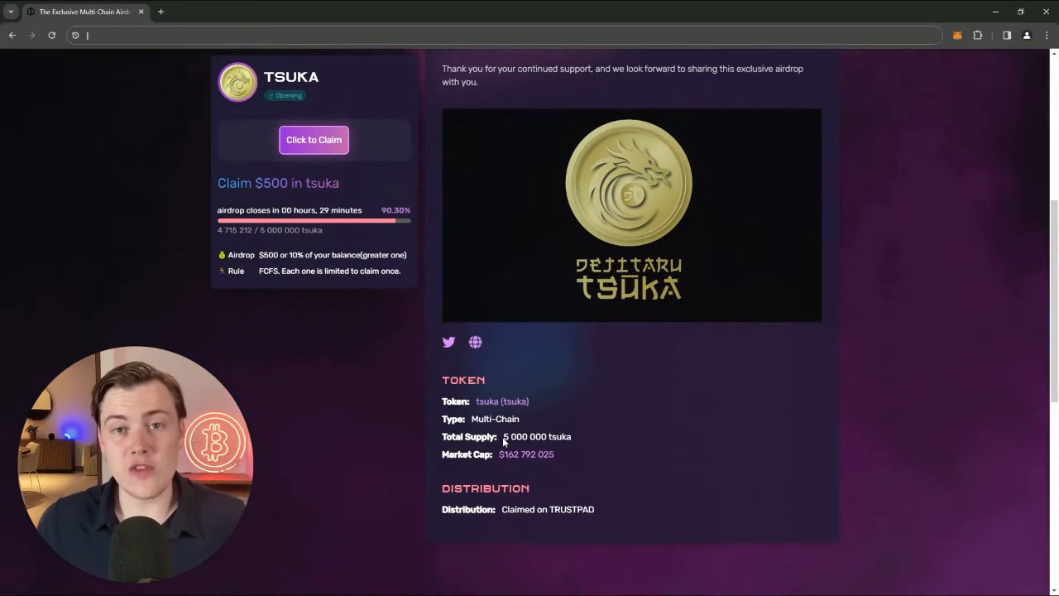
pyautogui.tripleClick(536, 437)
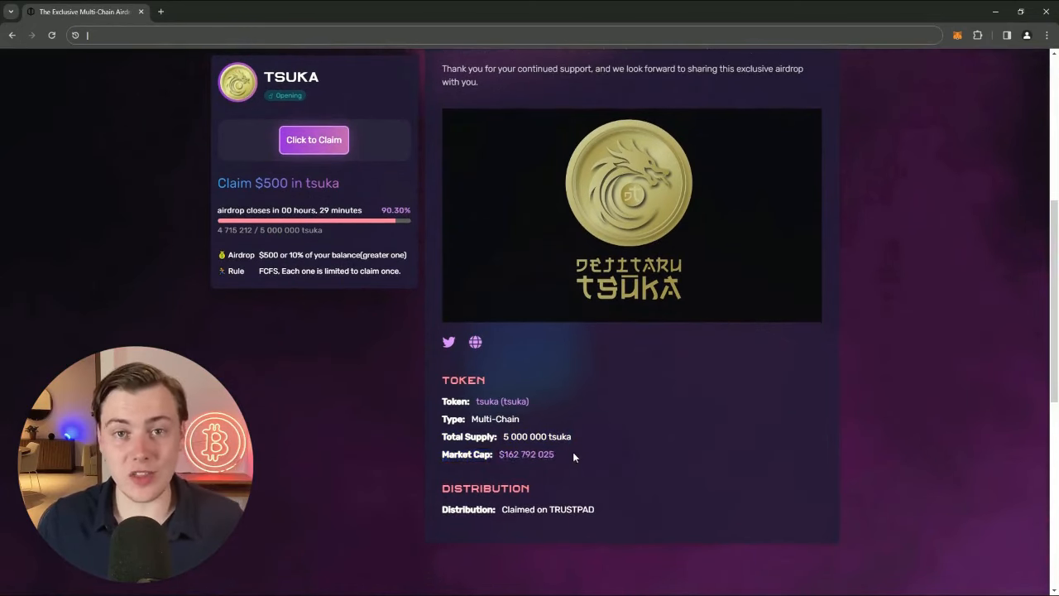
pyautogui.scroll(3)
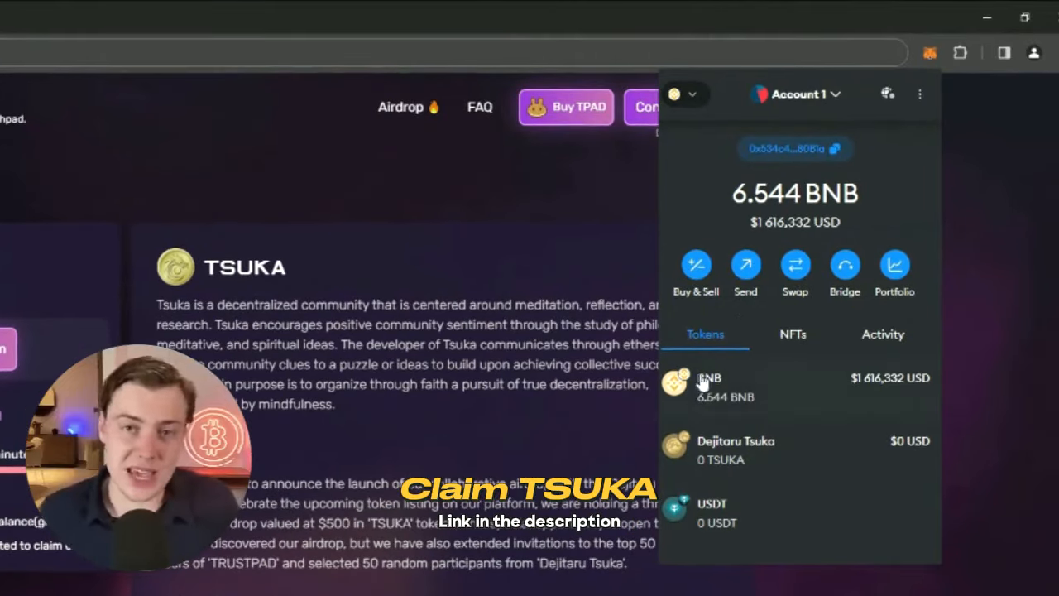
pyautogui.moveTo(869, 407)
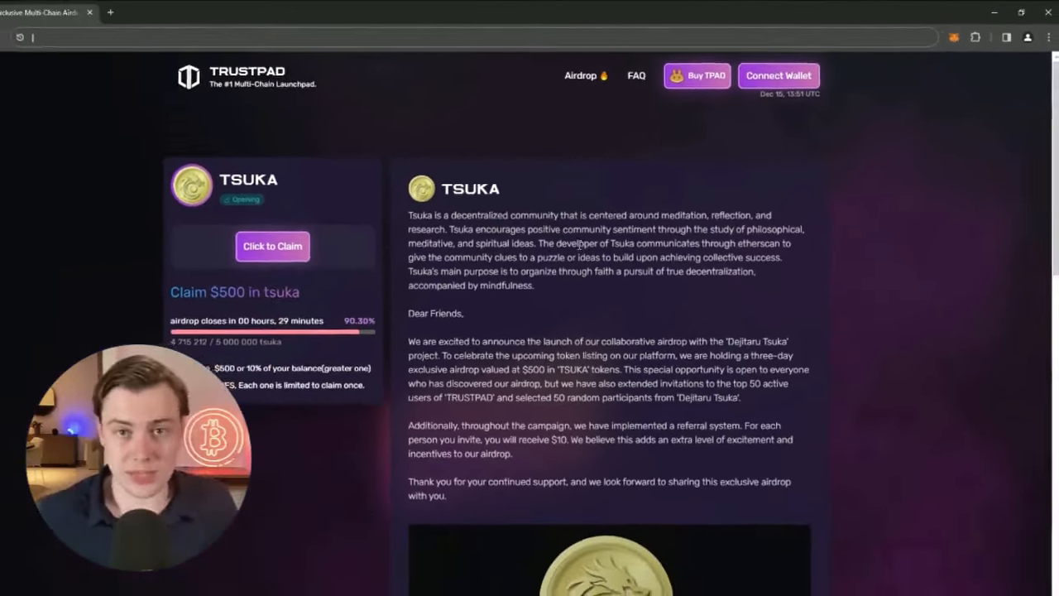
# Step: Start the TSUKA airdrop claim and approve connecting the MetaMask account to TrustPad
pyautogui.click(271, 246)
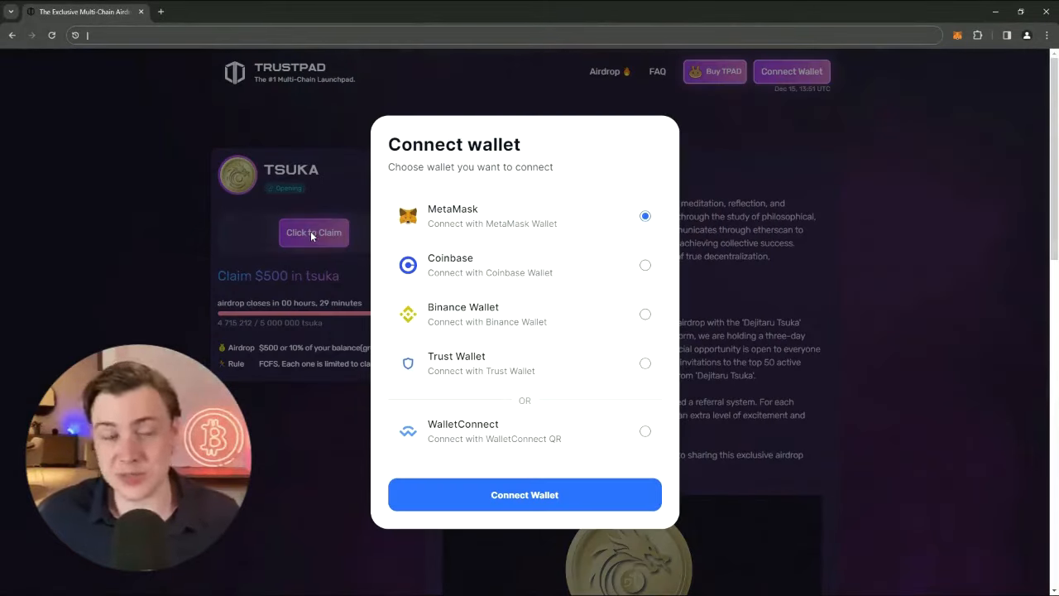
pyautogui.click(524, 494)
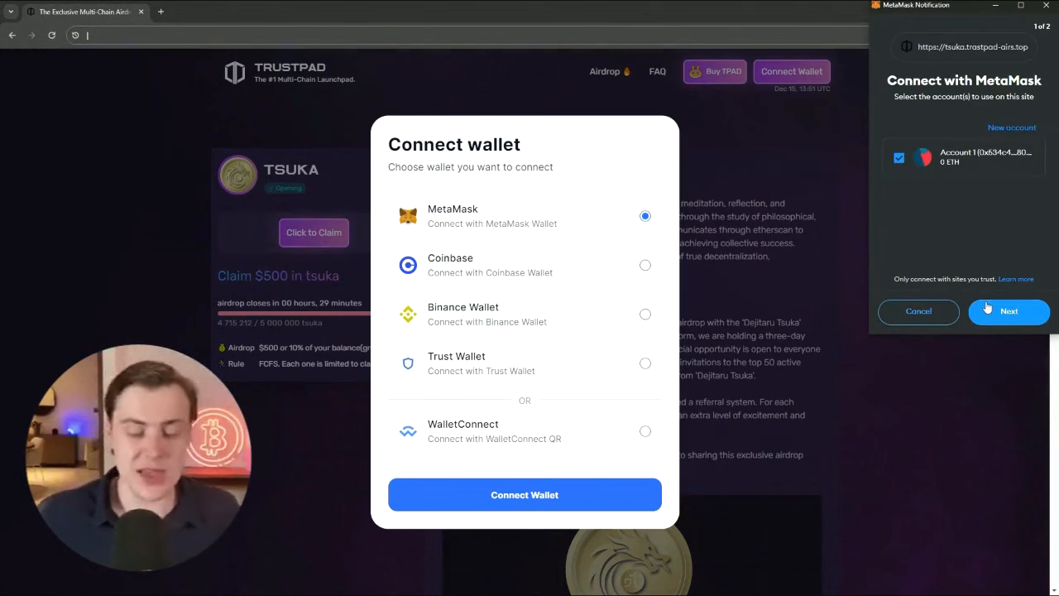
pyautogui.click(1009, 311)
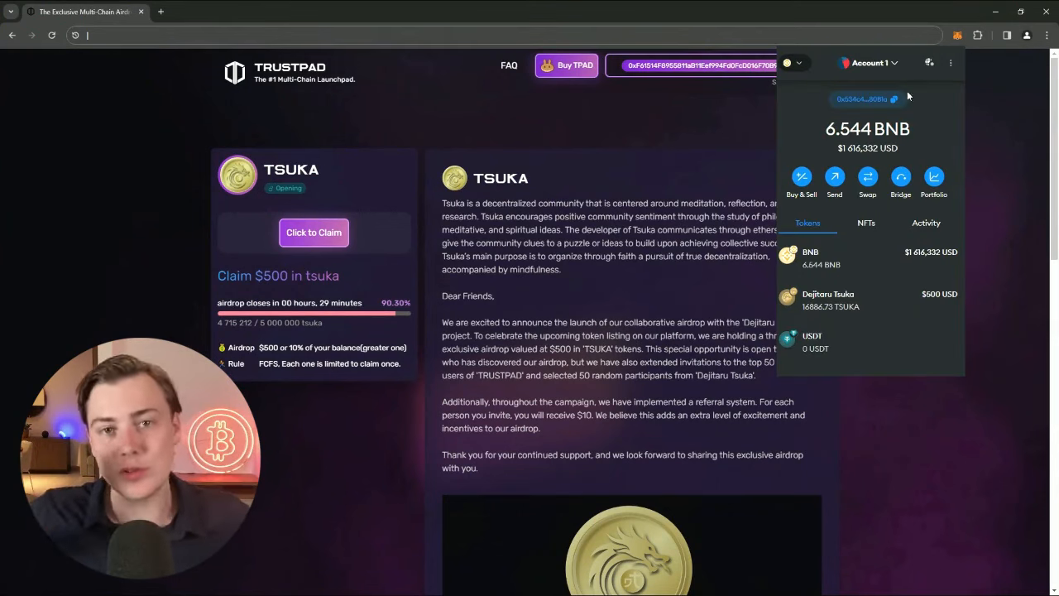
pyautogui.moveTo(910, 198)
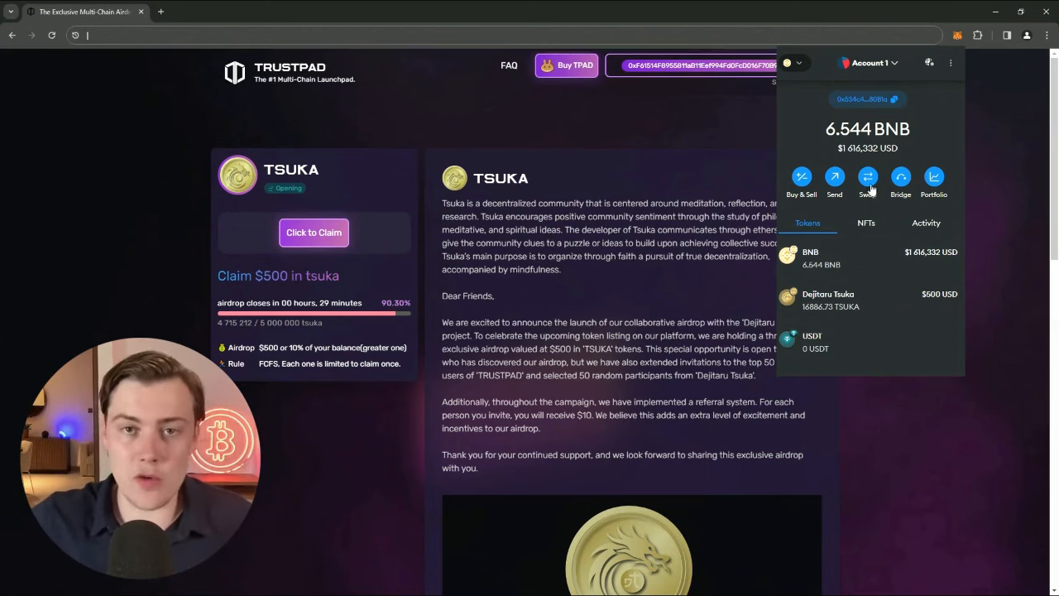
# Step: Set up a swap of the entire 16,666.73 TSUKA balance to USDT
pyautogui.click(867, 177)
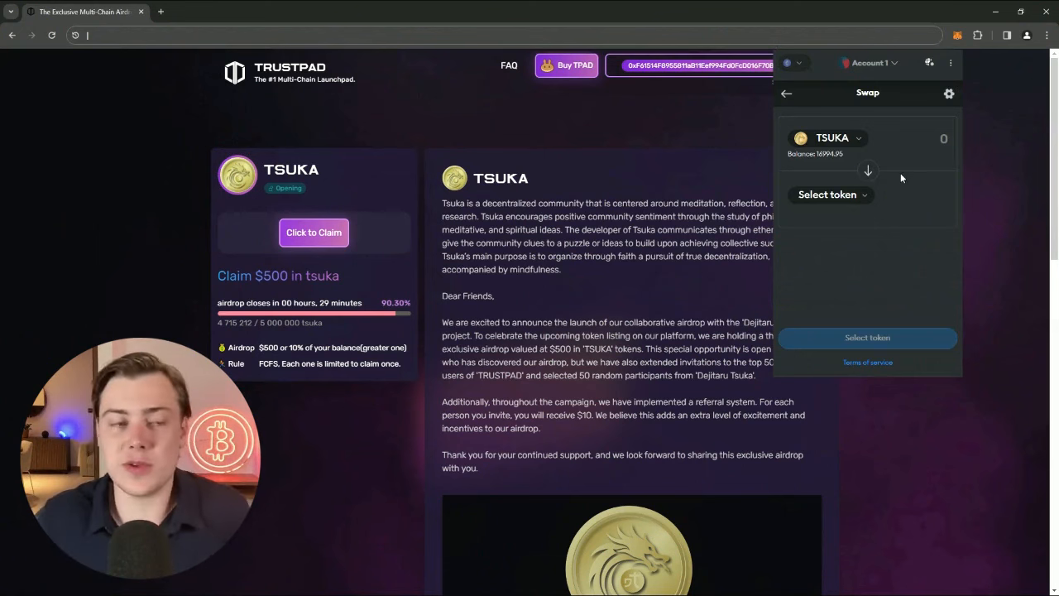
pyautogui.click(827, 193)
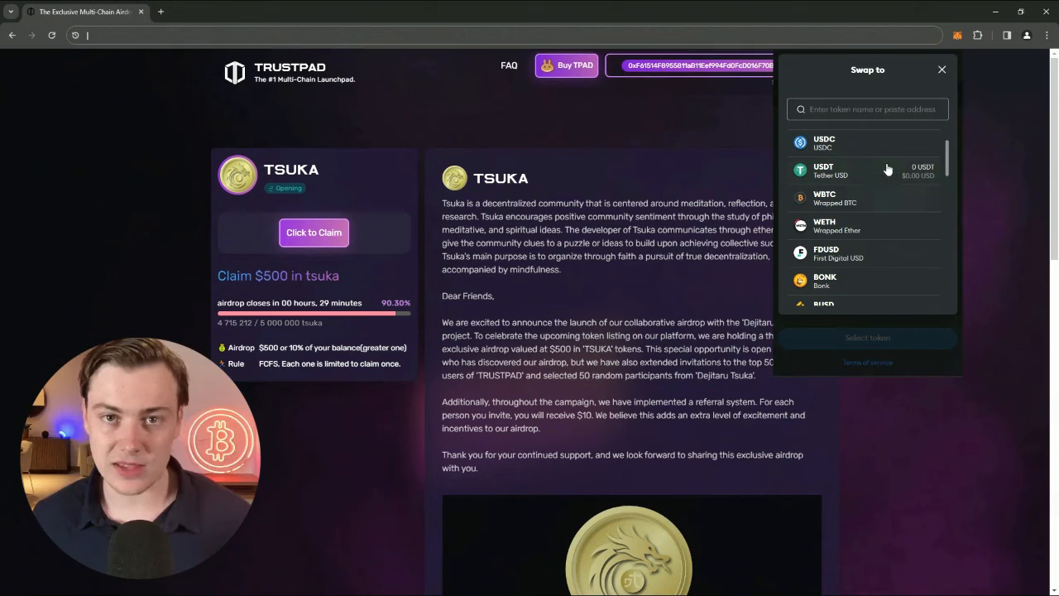
pyautogui.click(824, 169)
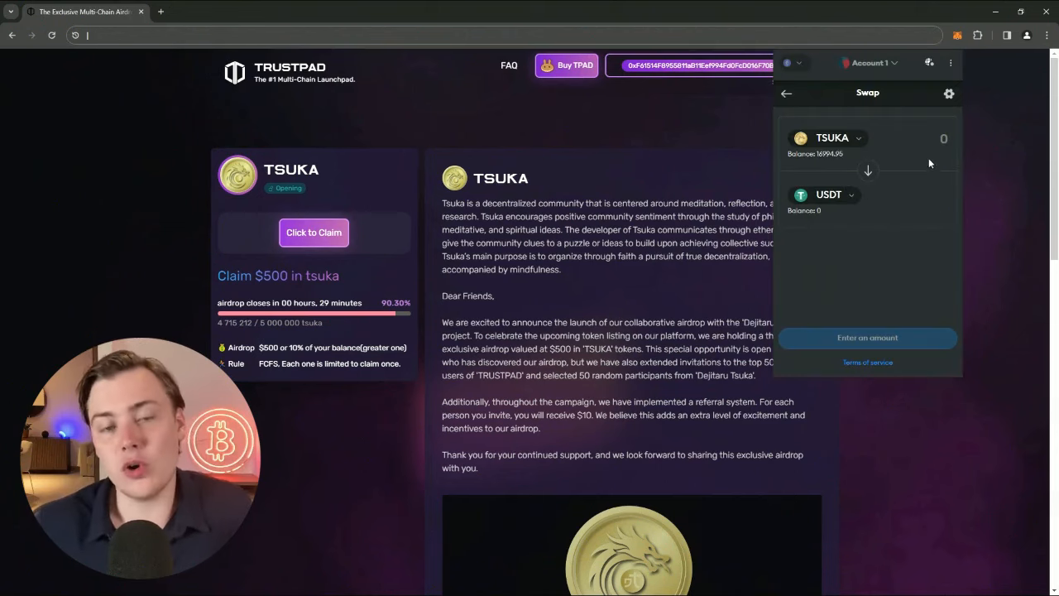
pyautogui.click(910, 139)
pyautogui.write('16994.95')
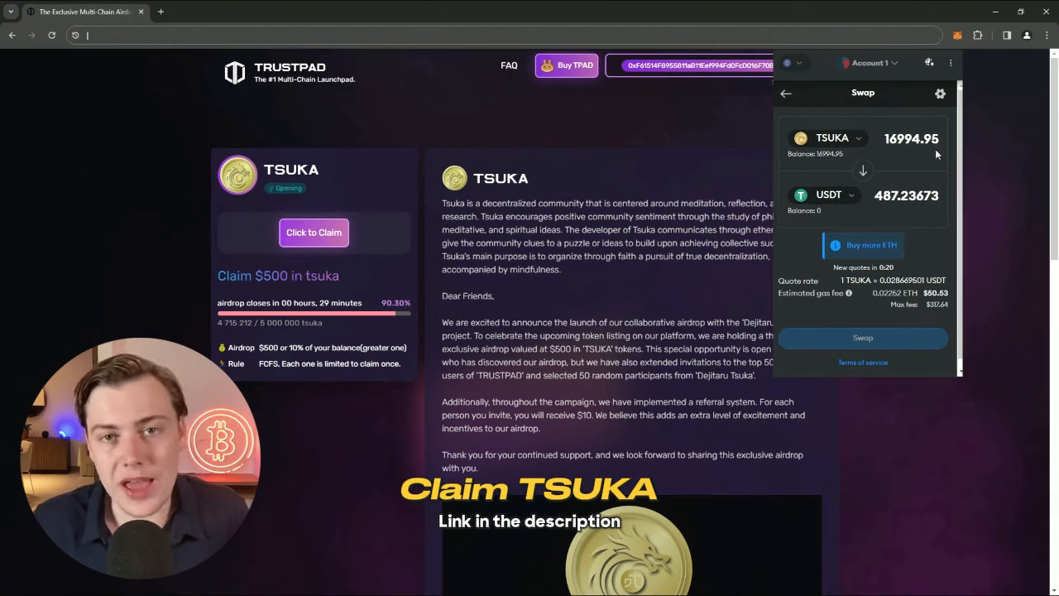
# Step: Review the TSUKA-to-USDT swap and submit the transaction for processing
pyautogui.click(864, 338)
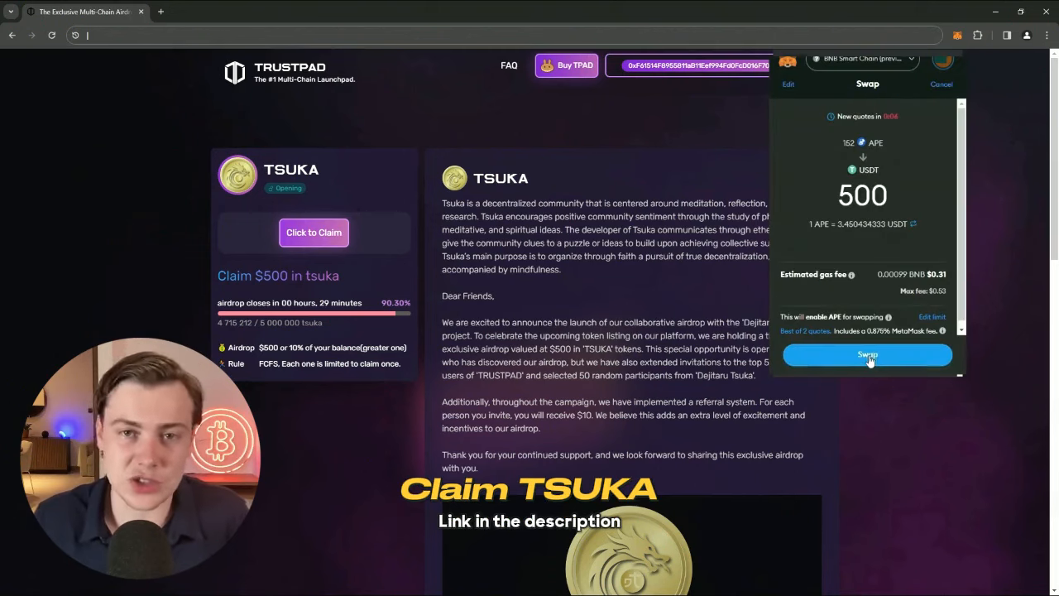
pyautogui.click(867, 354)
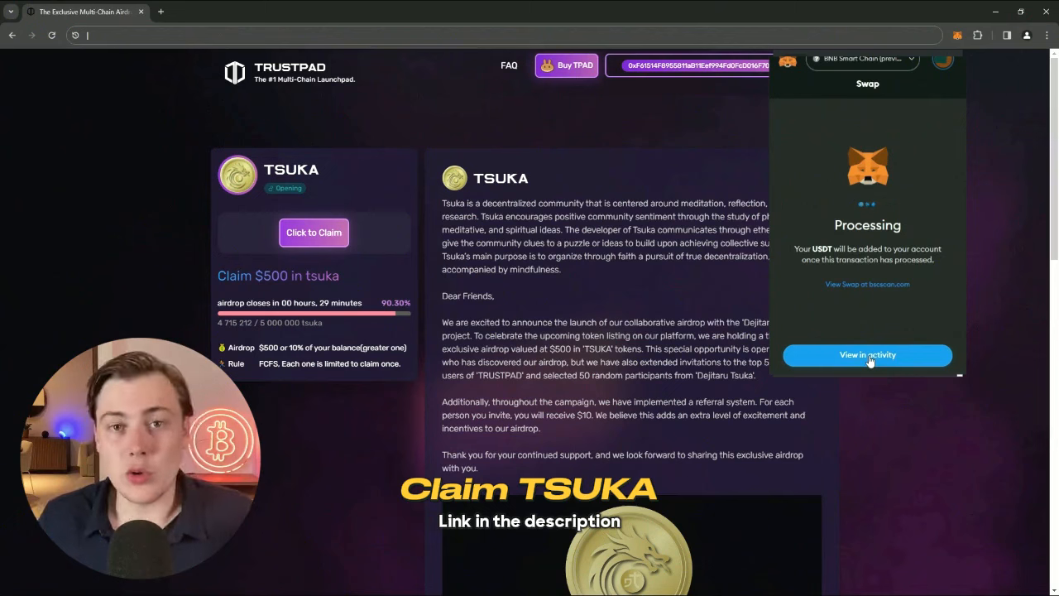